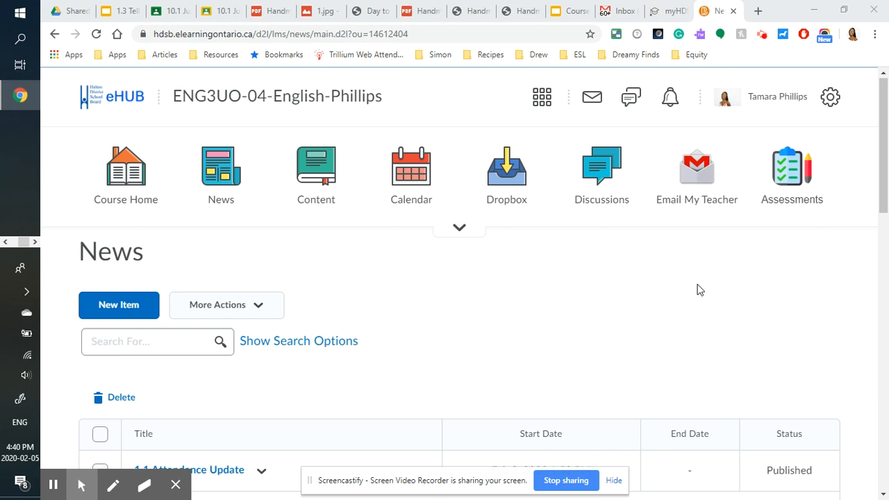
mouse_move(773, 269)
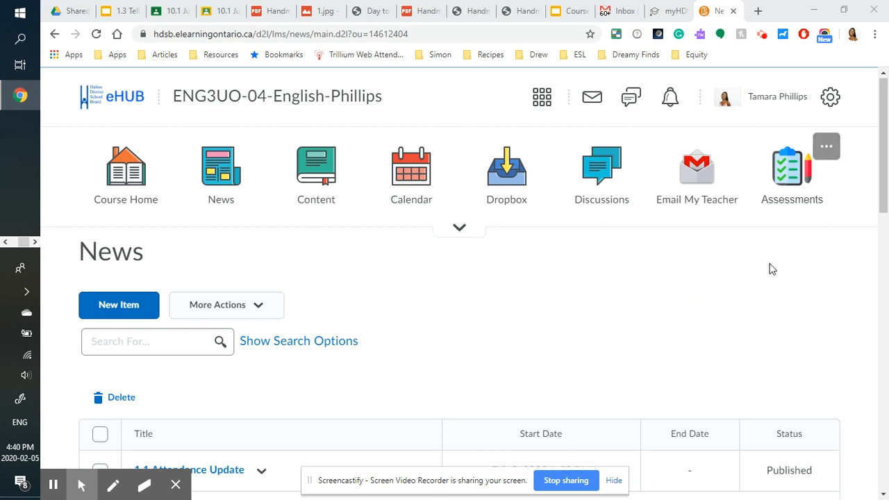
mouse_move(756, 285)
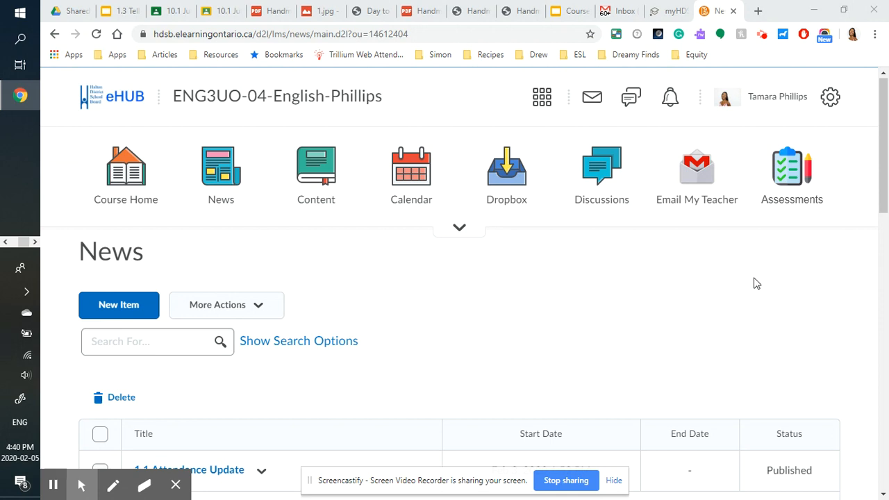
mouse_move(709, 292)
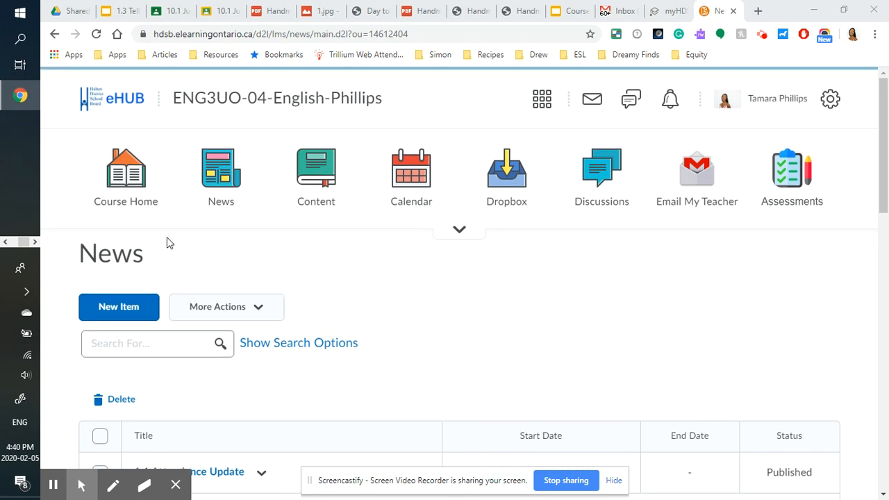
Show the ENG3UO-04 Course Home with its forest banner and the 1.1 Attendance Update news item.
left_click(125, 177)
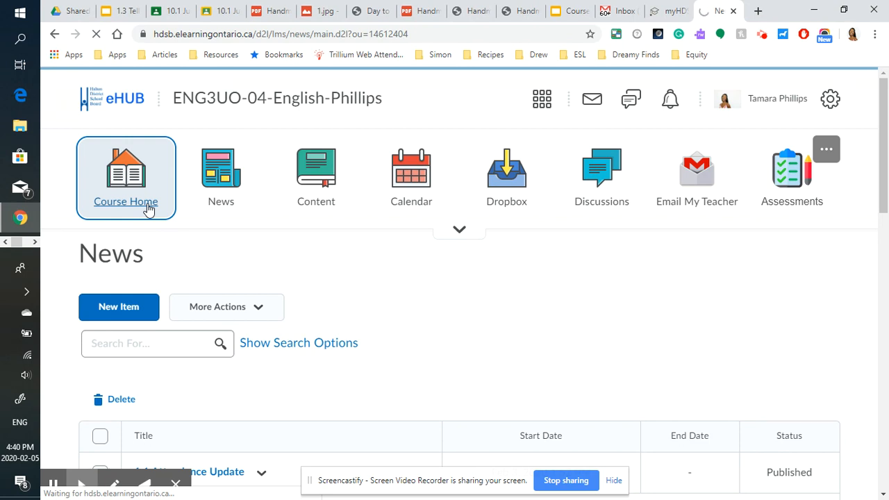
left_click(126, 178)
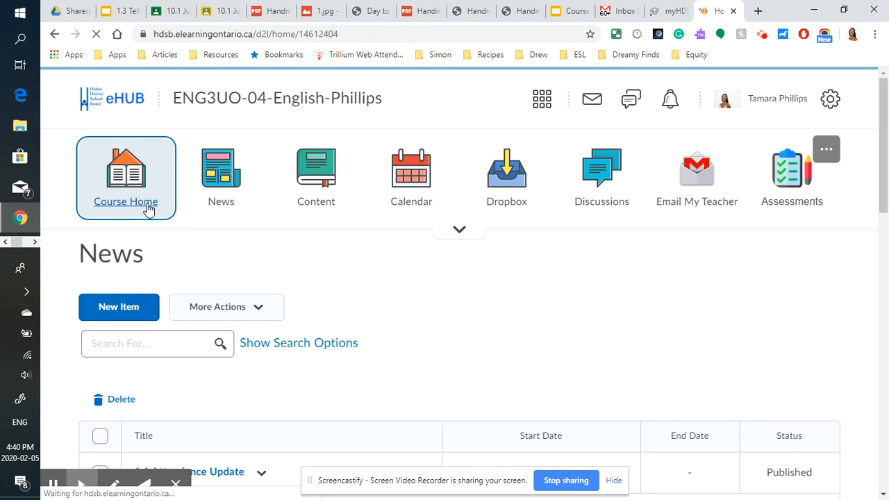
left_click(126, 177)
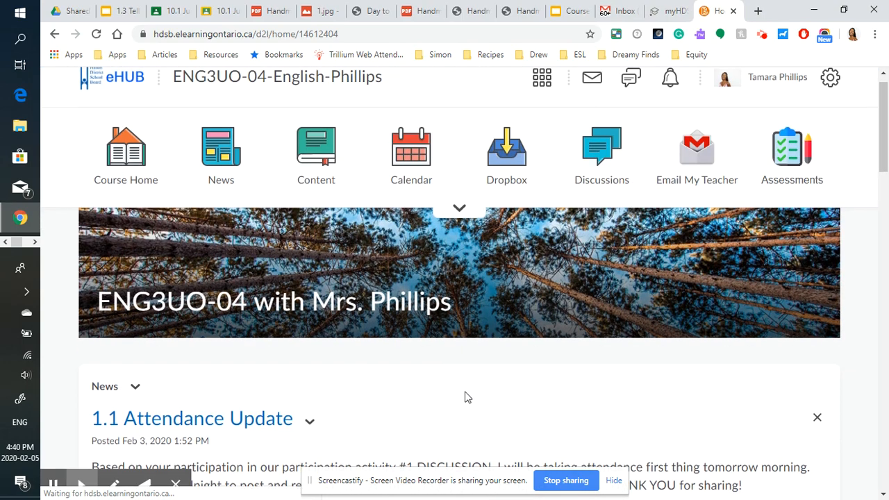
scroll("down", 3)
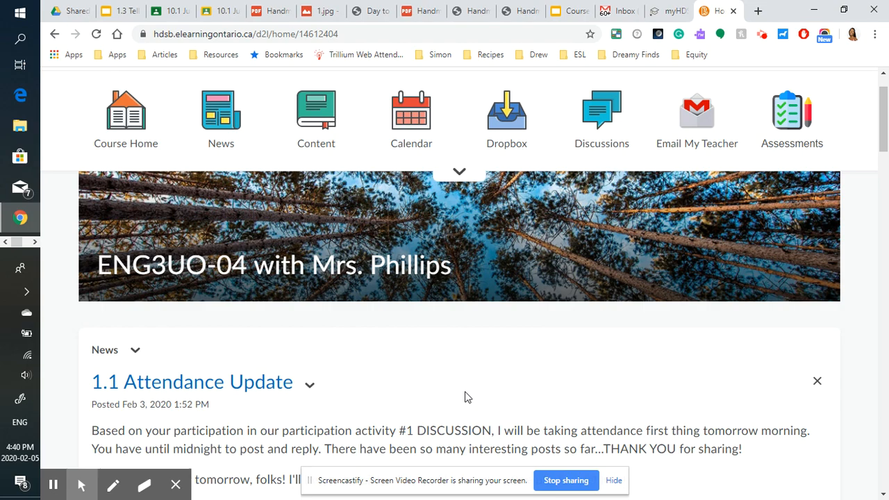
scroll("down", 3)
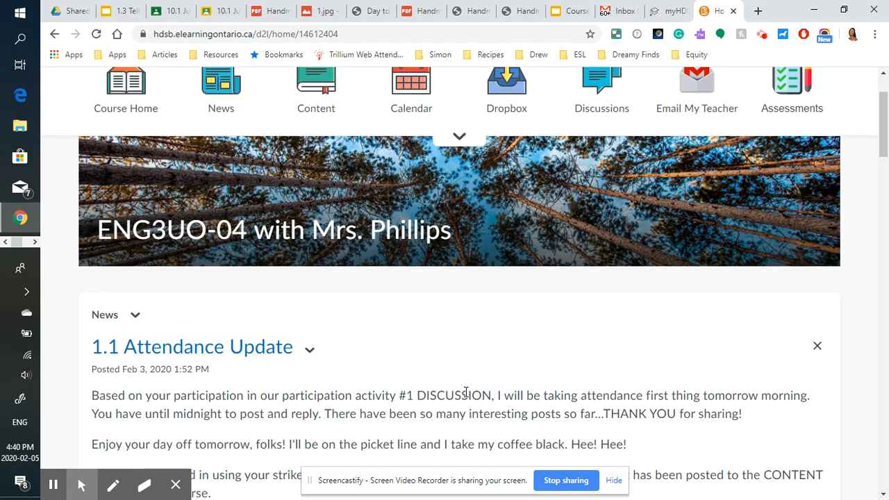
mouse_move(523, 362)
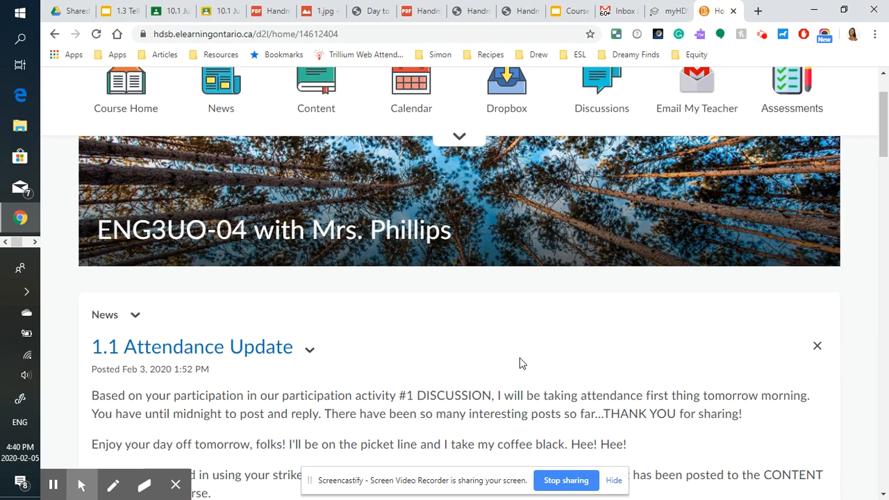
scroll("up", 3)
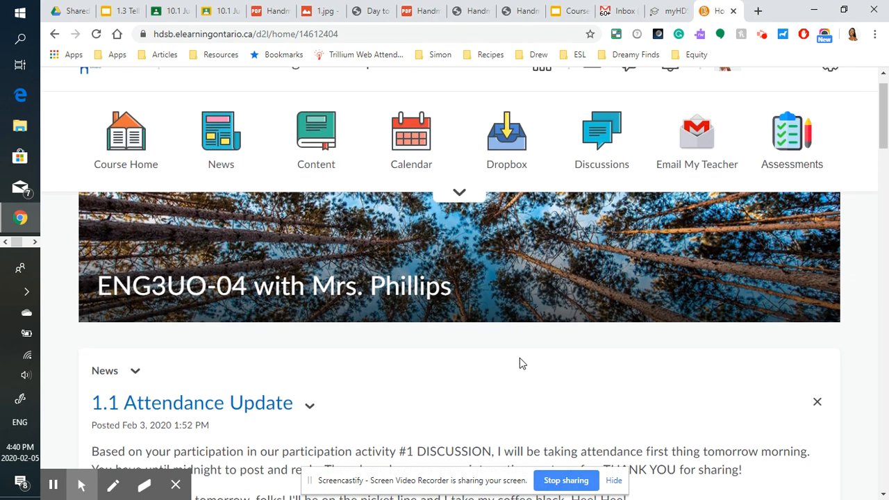
scroll("up", 3)
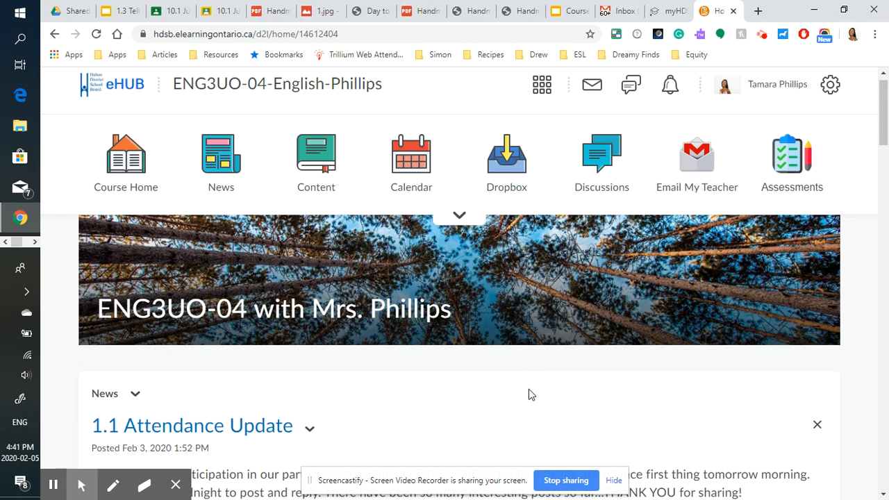
mouse_move(467, 405)
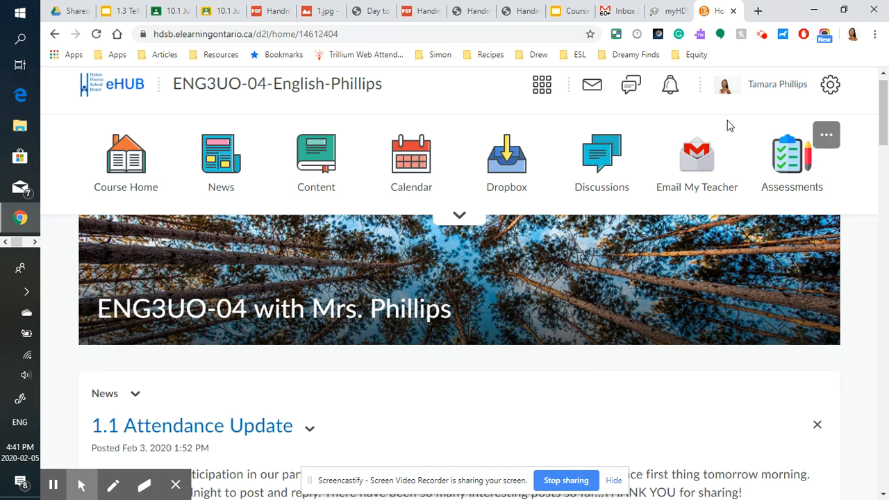
mouse_move(399, 125)
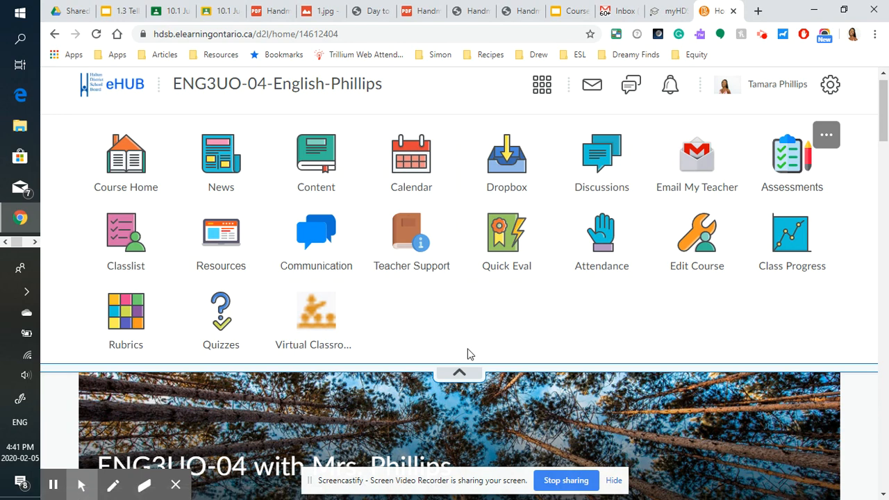
mouse_move(412, 313)
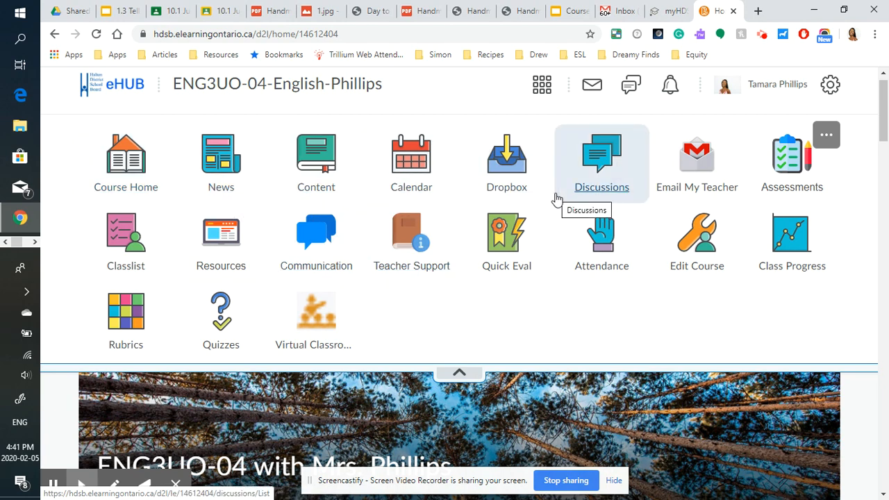
mouse_move(125, 164)
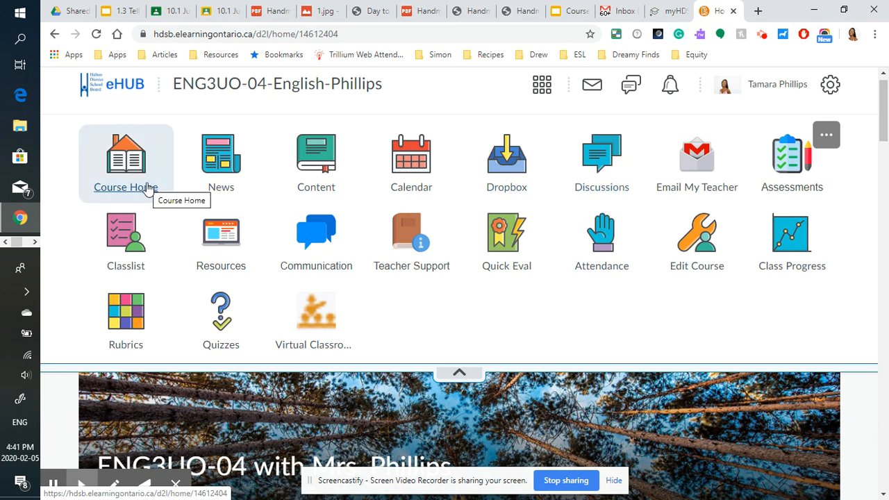
Return to Course Home after revealing the full tool list (Classlist, Attendance, Rubrics, Quizzes).
left_click(126, 160)
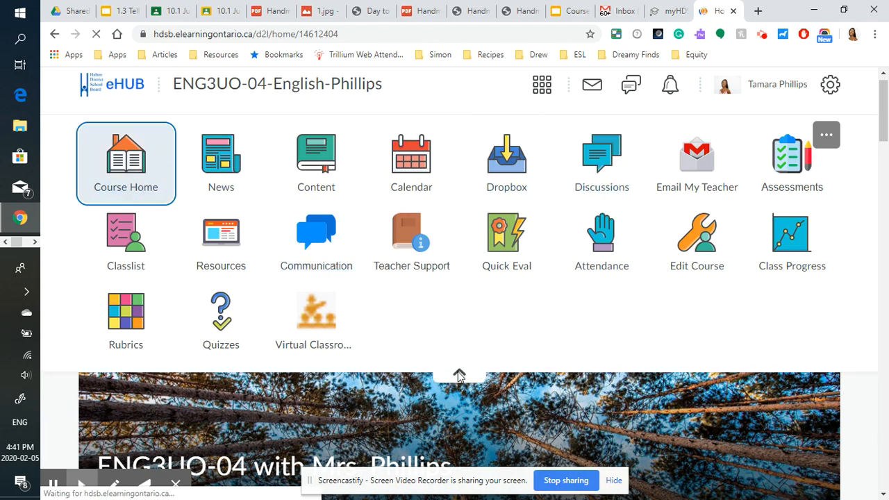
Collapse the tool list to one row and bring the Calendar, Updates and Google Apps widgets into view.
left_click(697, 154)
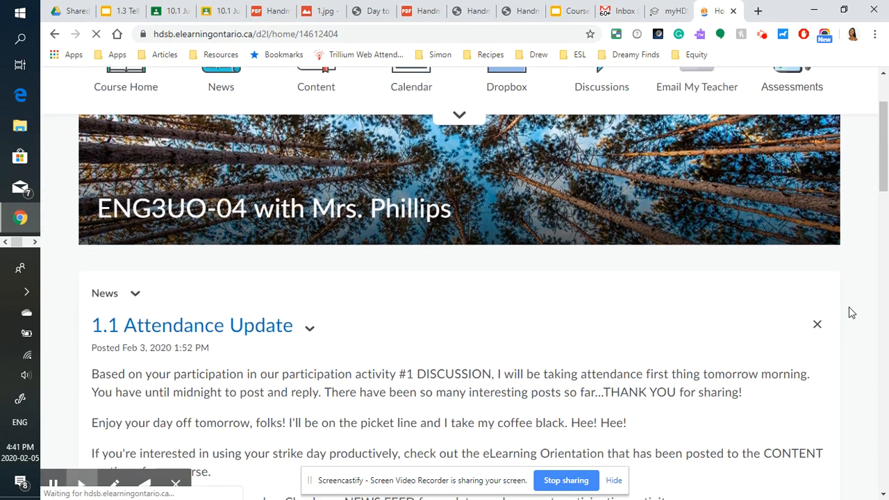
scroll("down", 3)
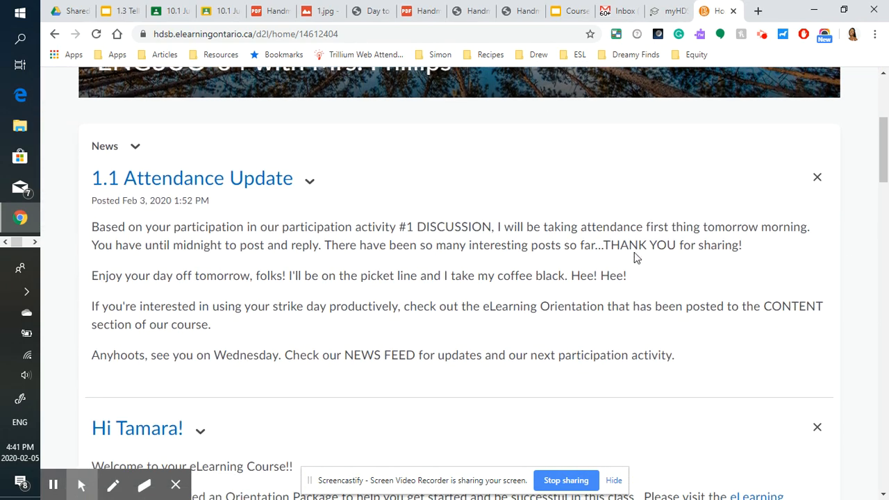
scroll("down", 3)
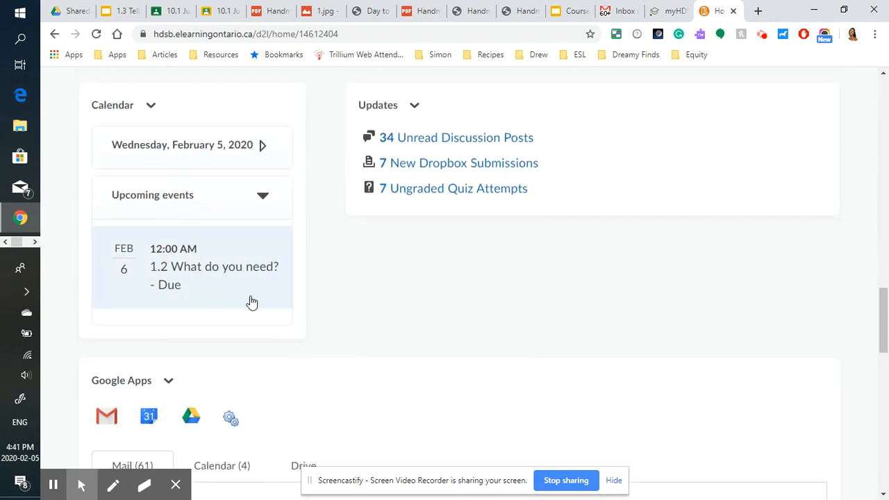
mouse_move(552, 191)
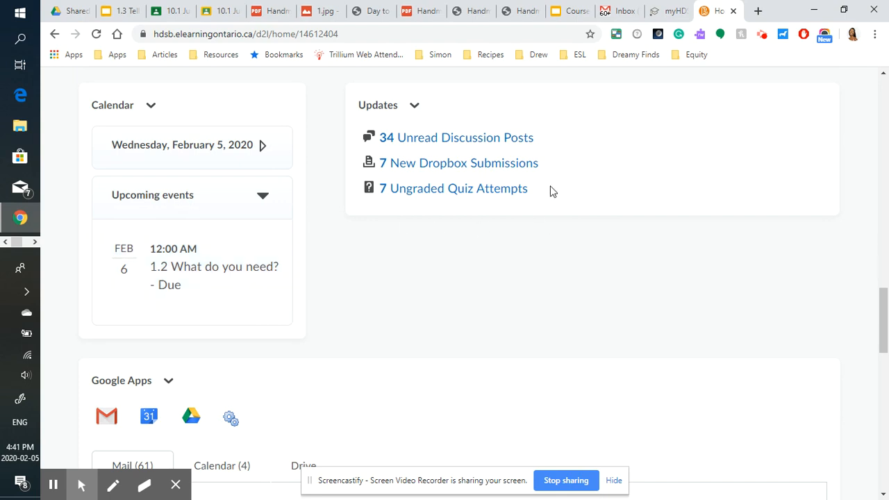
mouse_move(451, 231)
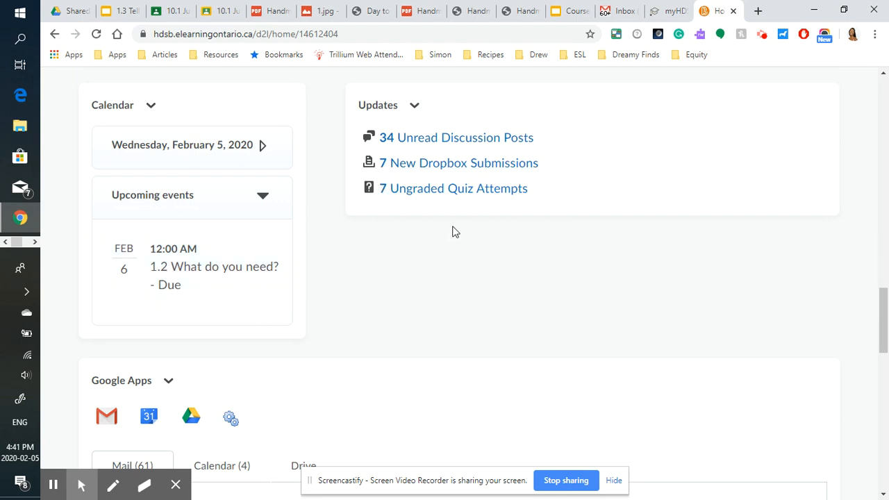
scroll("down", 3)
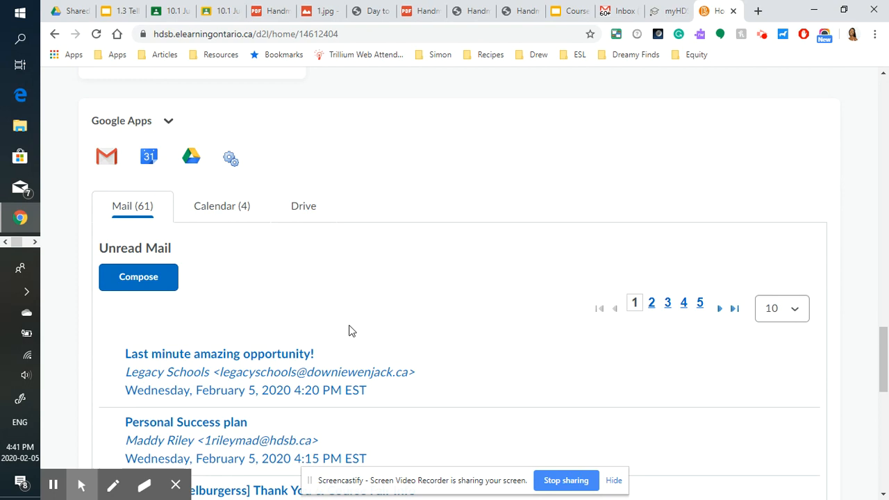
scroll("down", 3)
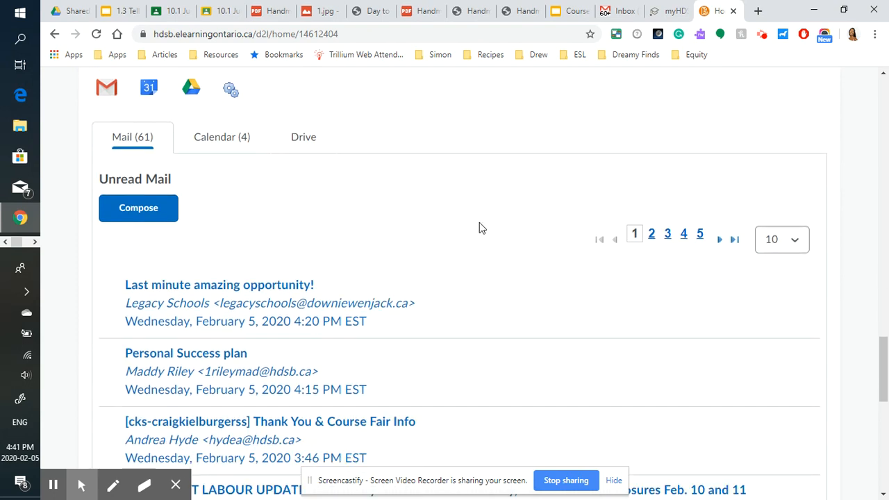
scroll("up", 3)
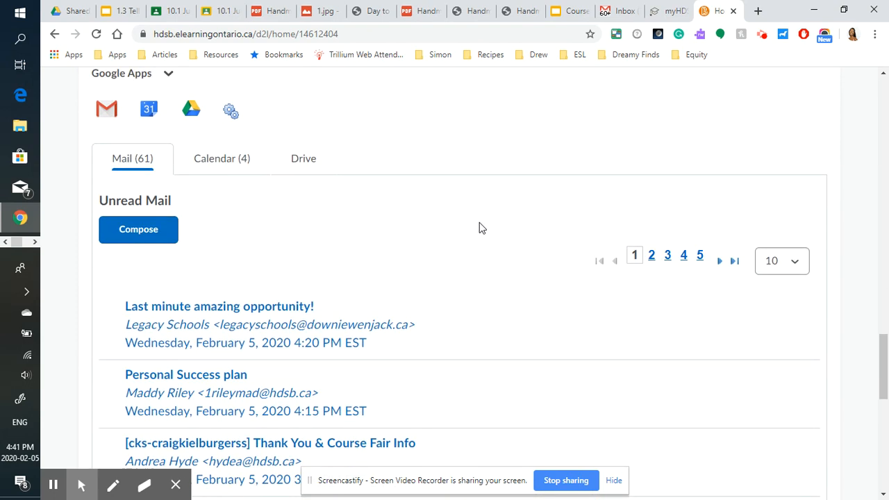
mouse_move(427, 174)
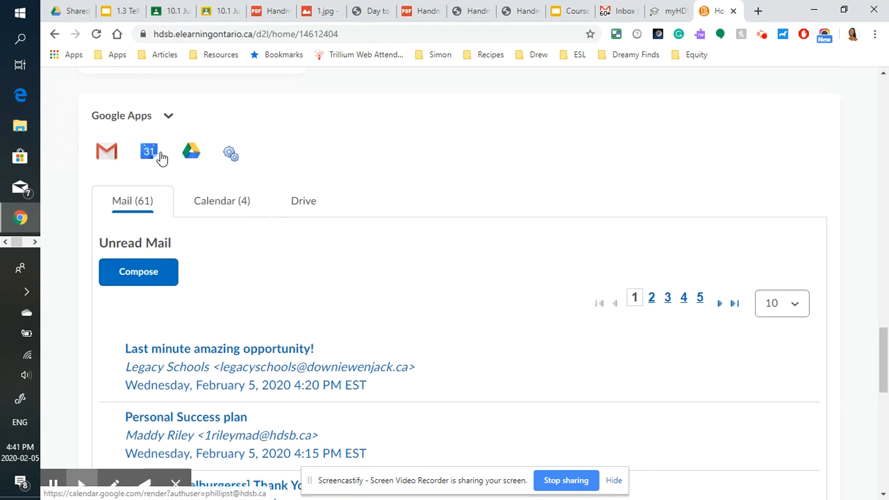
mouse_move(399, 170)
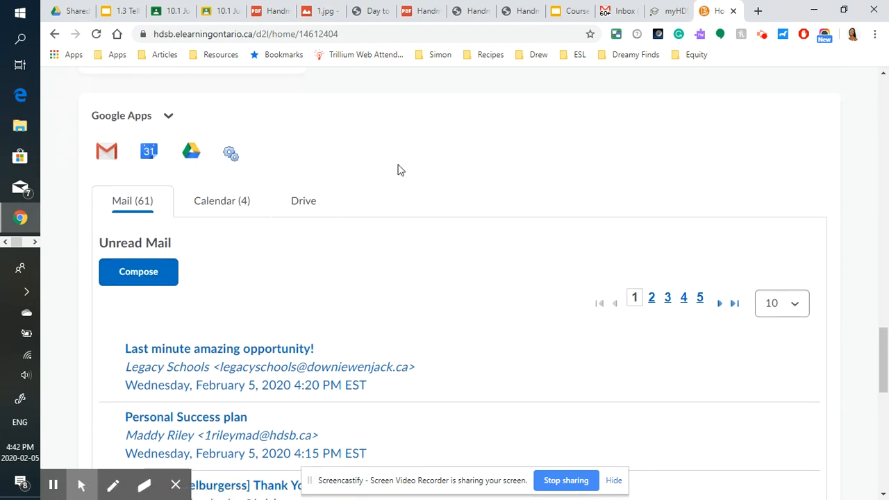
scroll("down", 3)
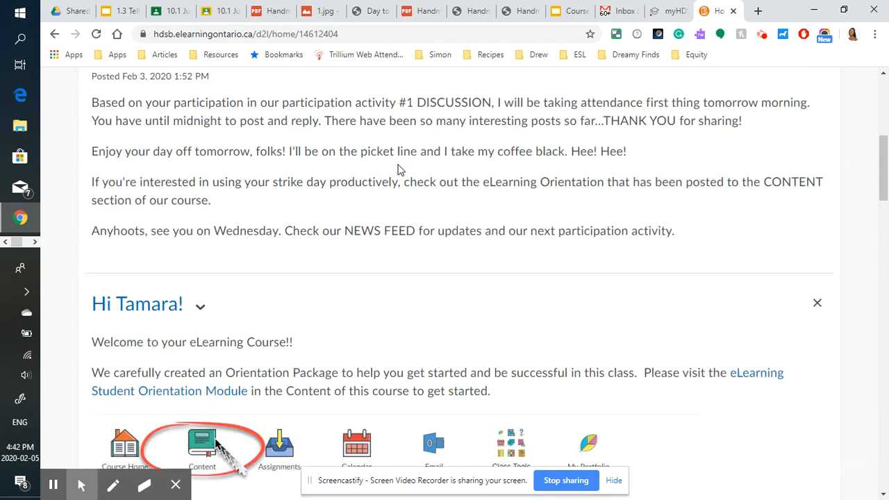
scroll("up", 3)
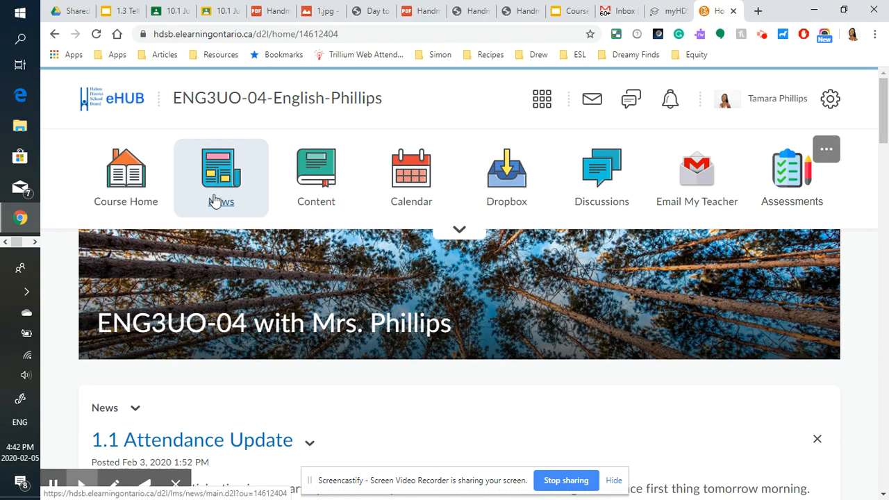
Show the course Content area with Unit 1 expanded to its participation activities.
left_click(316, 178)
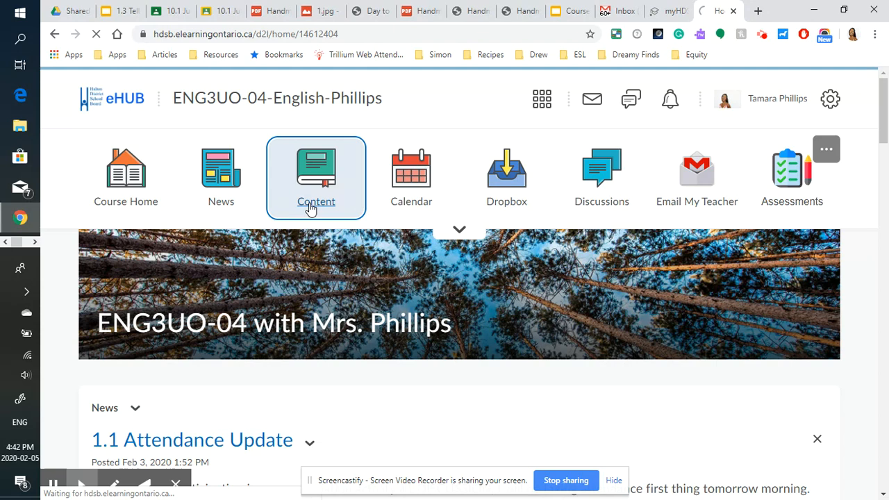
left_click(316, 177)
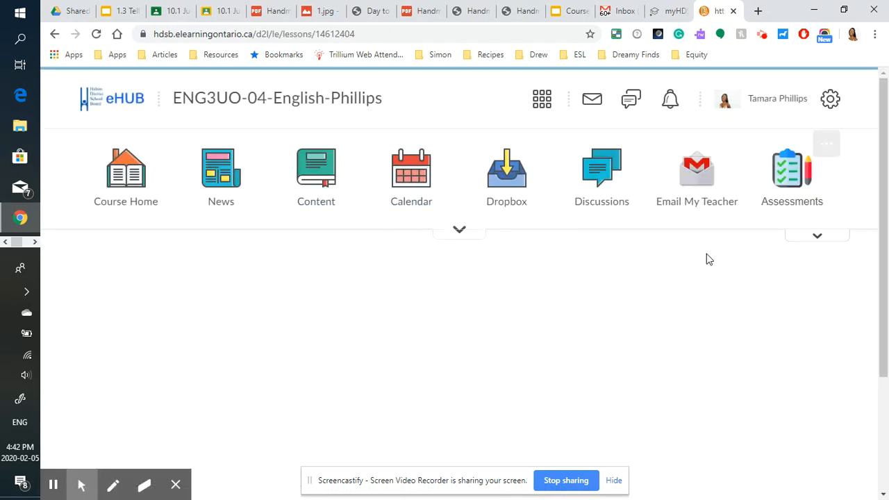
left_click(316, 169)
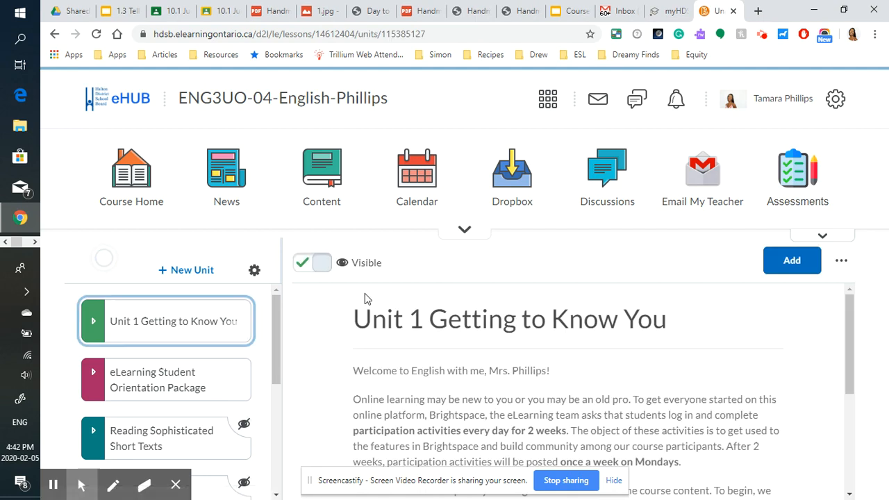
mouse_move(244, 362)
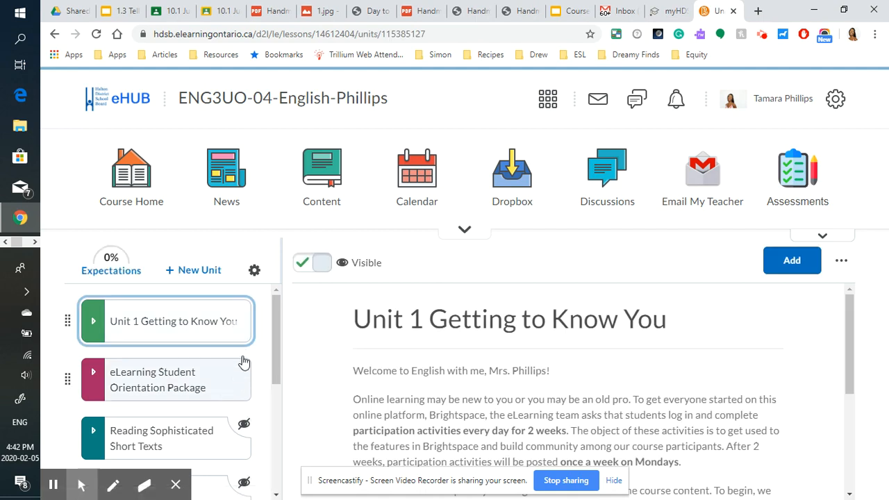
mouse_move(239, 355)
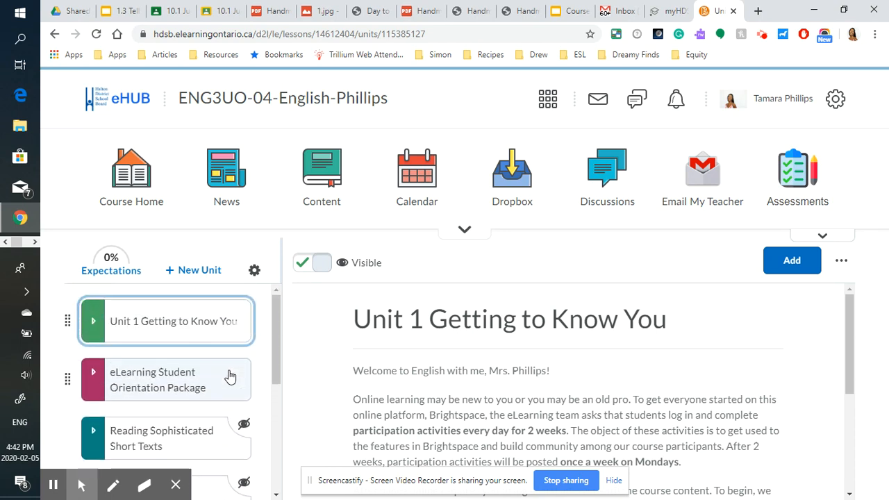
mouse_move(225, 339)
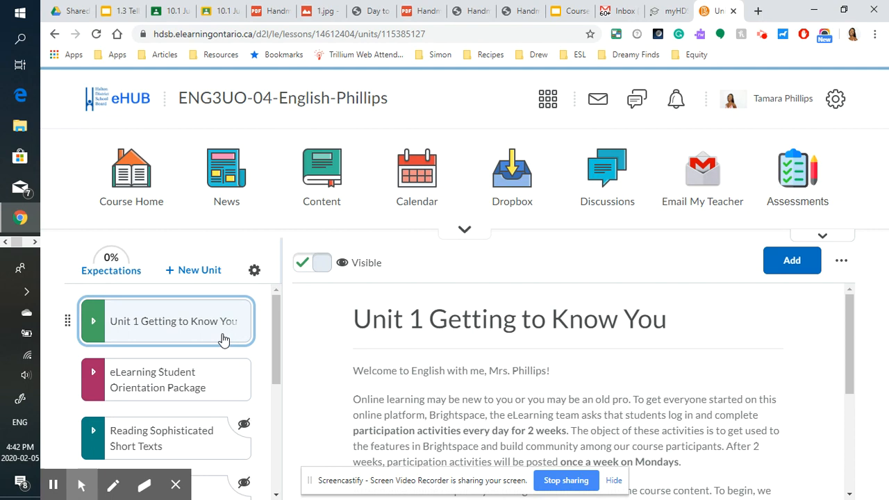
left_click(93, 321)
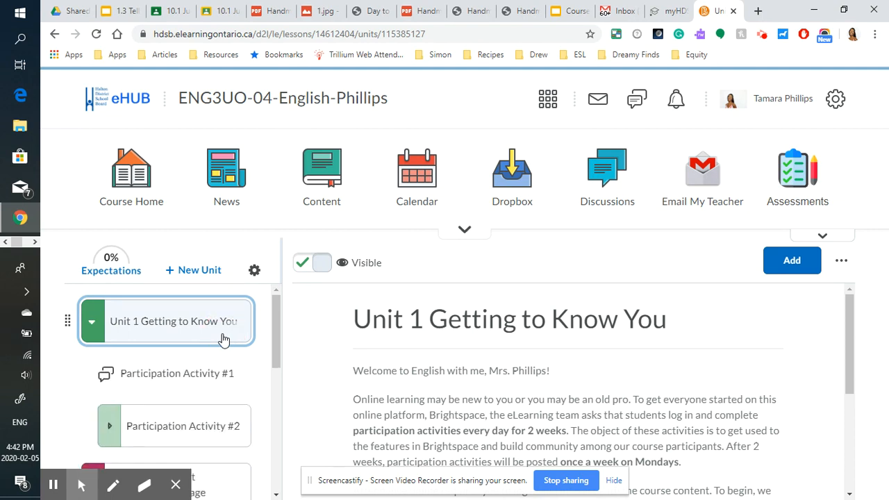
mouse_move(229, 426)
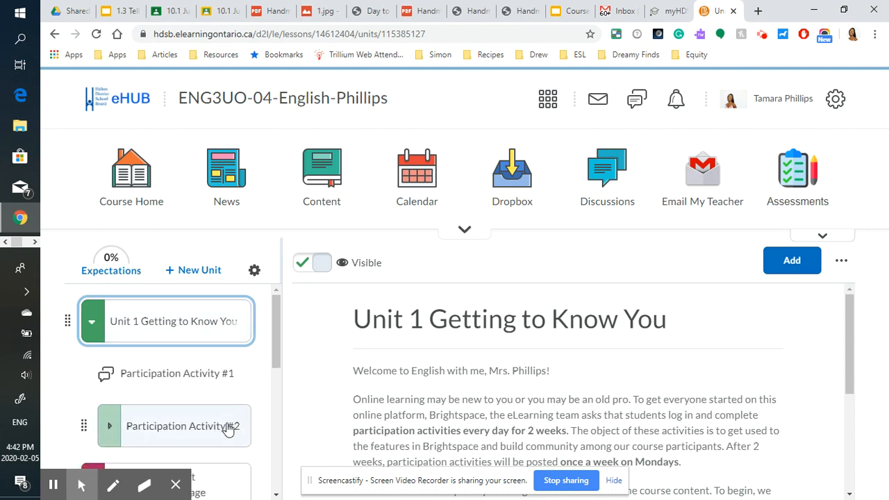
Show the eLearning Student Orientation Package unit and its modules.
scroll("down", 3)
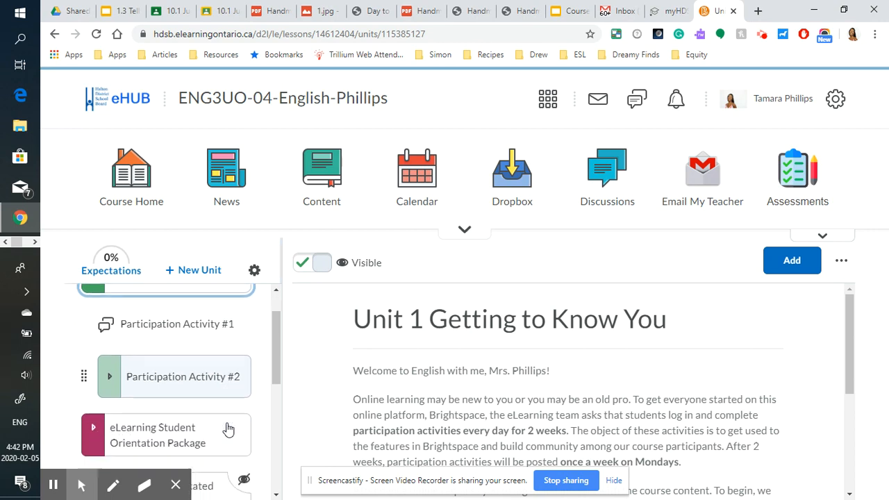
left_click(157, 434)
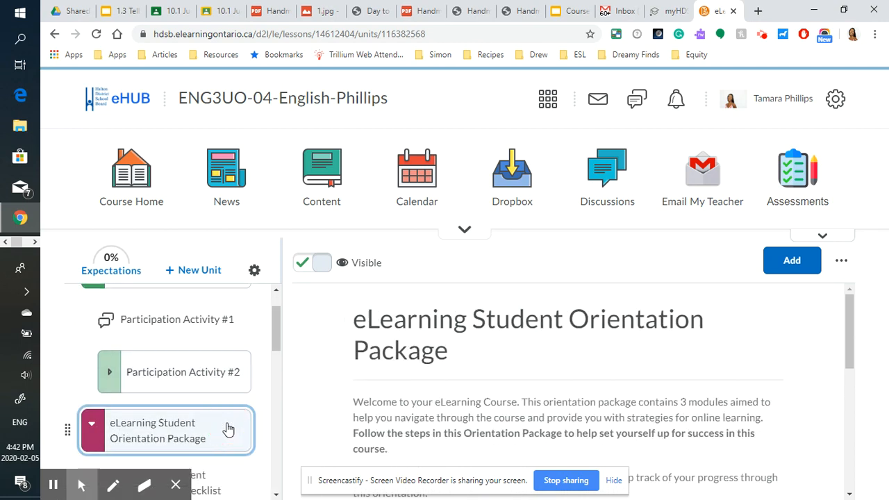
scroll("down", 3)
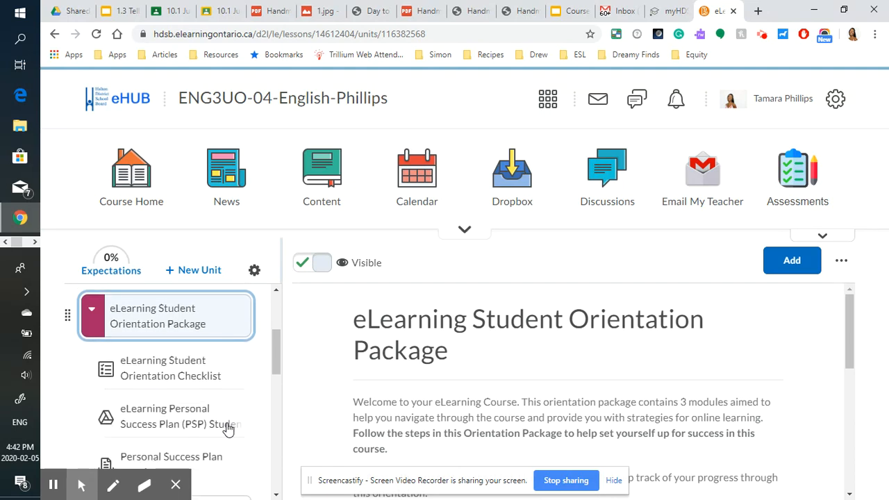
scroll("down", 3)
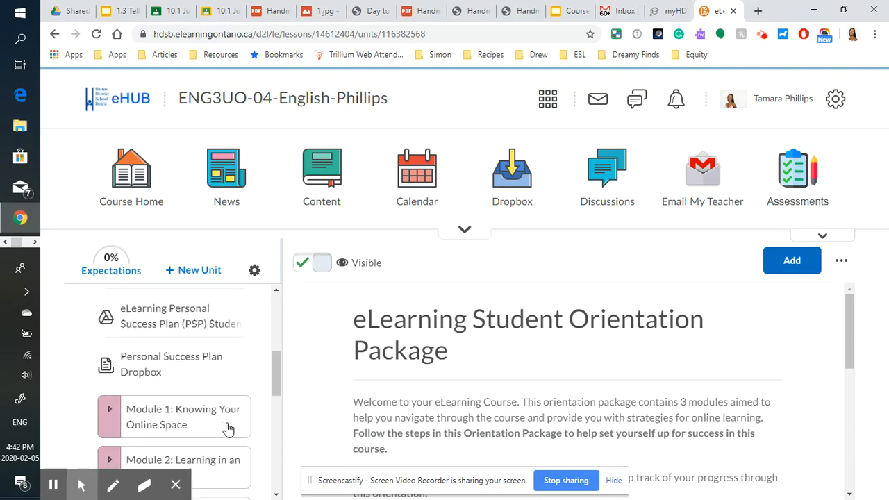
scroll("down", 3)
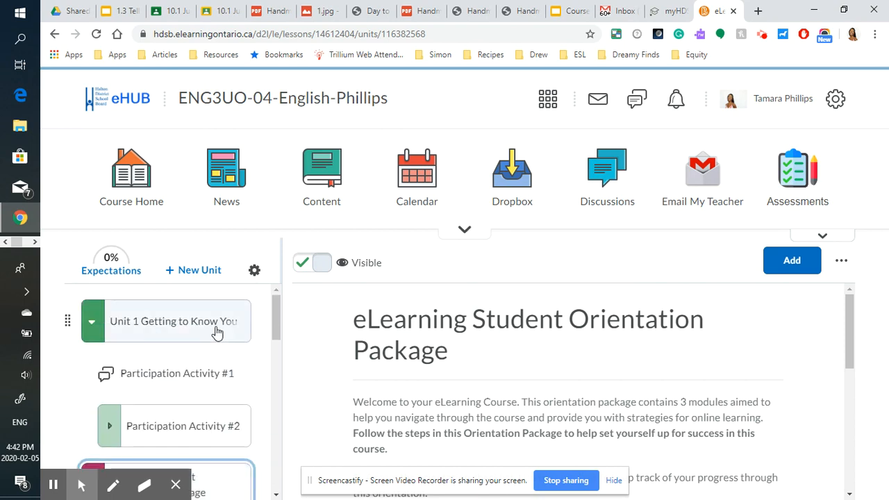
mouse_move(218, 401)
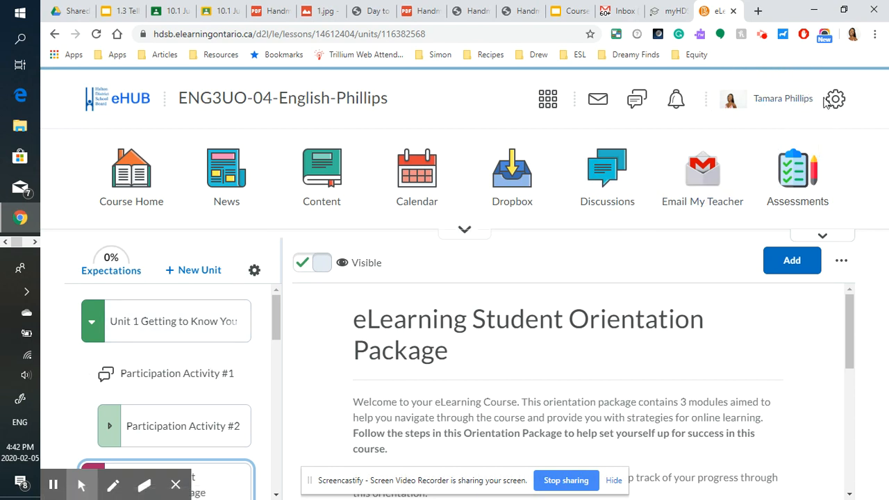
left_click(782, 98)
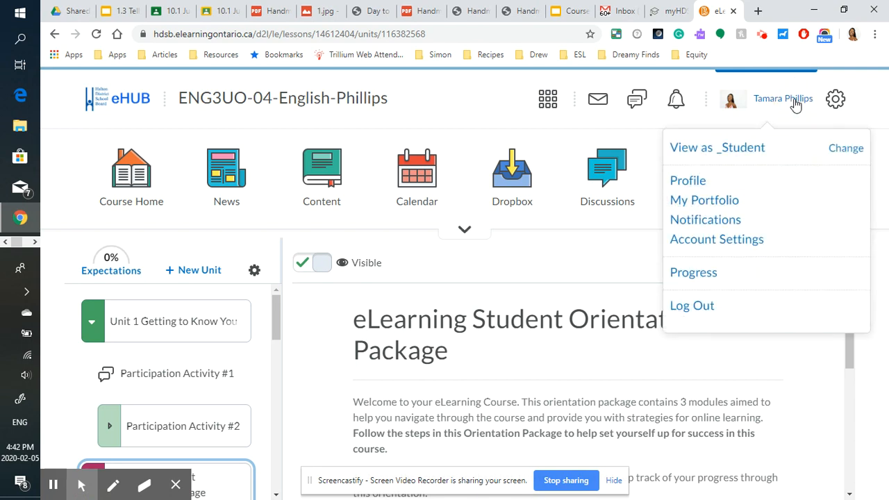
left_click(687, 181)
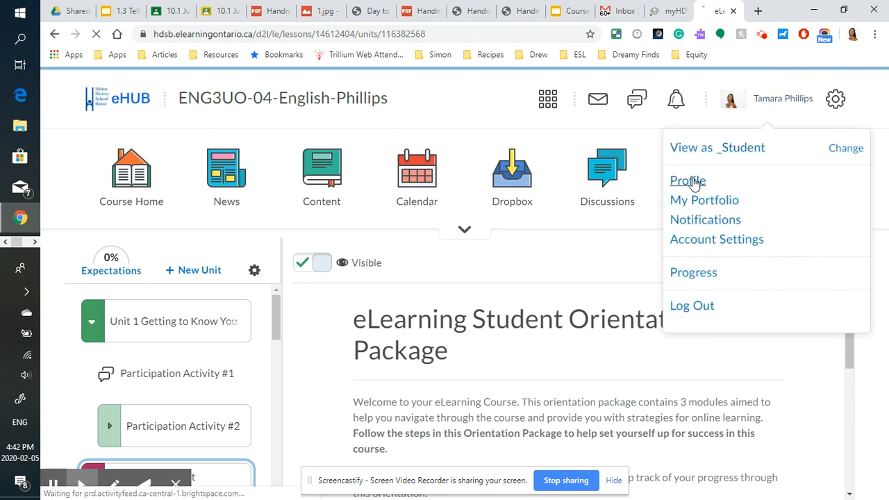
left_click(688, 181)
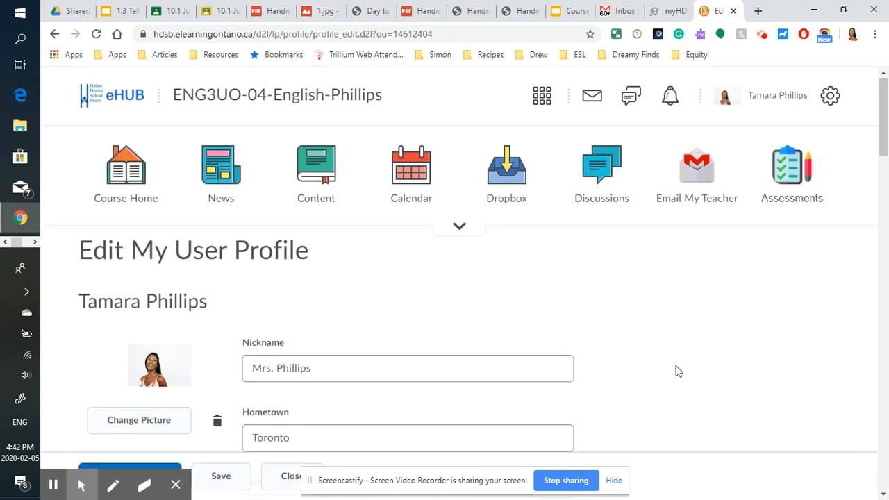
scroll("down", 3)
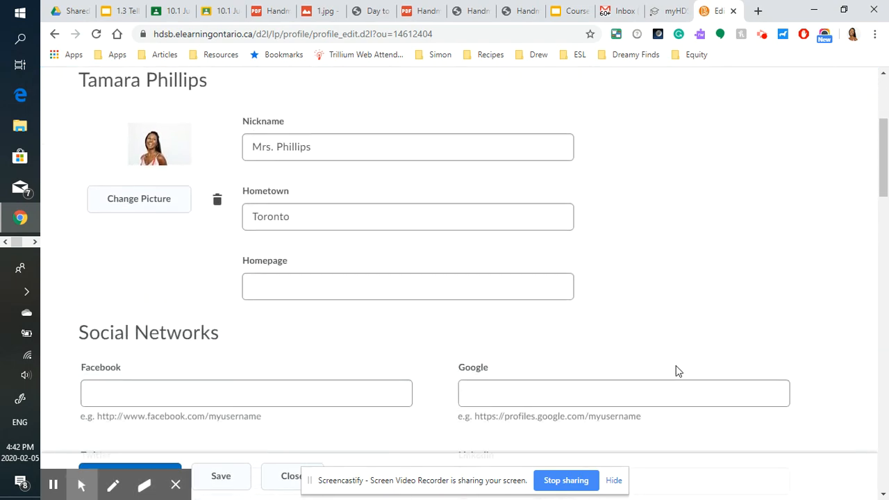
scroll("down", 3)
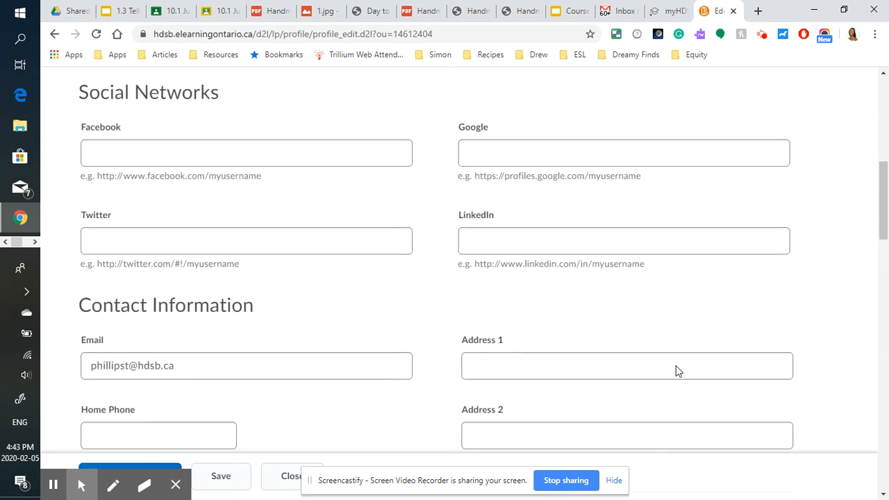
scroll("down", 3)
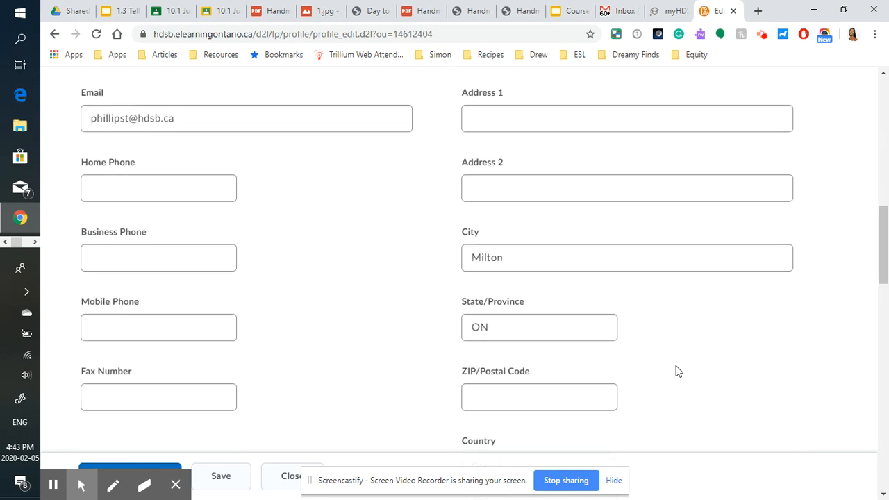
scroll("down", 3)
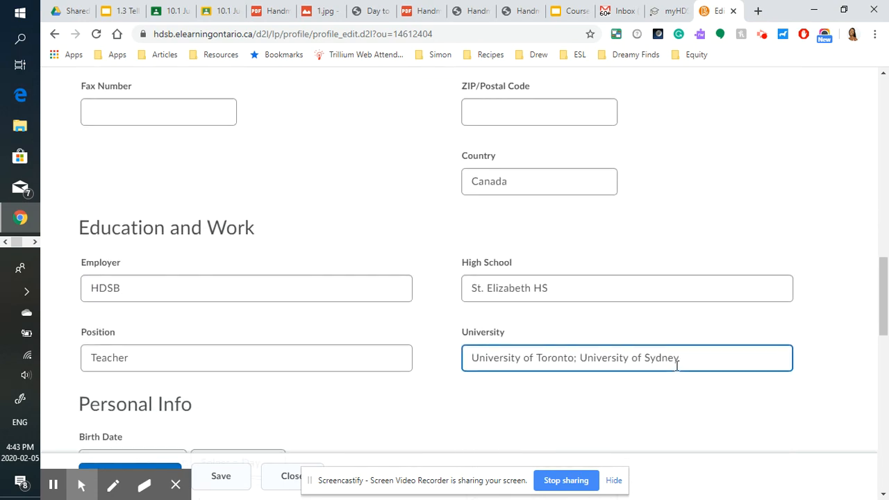
scroll("down", 3)
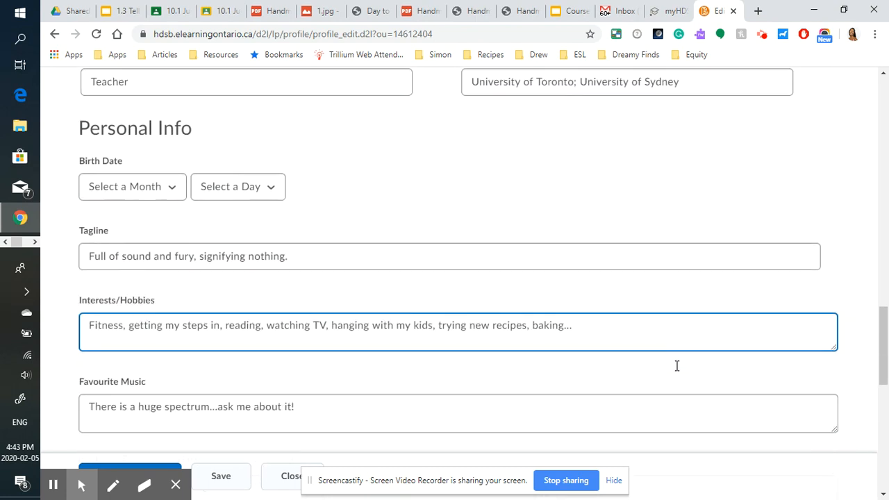
scroll("down", 3)
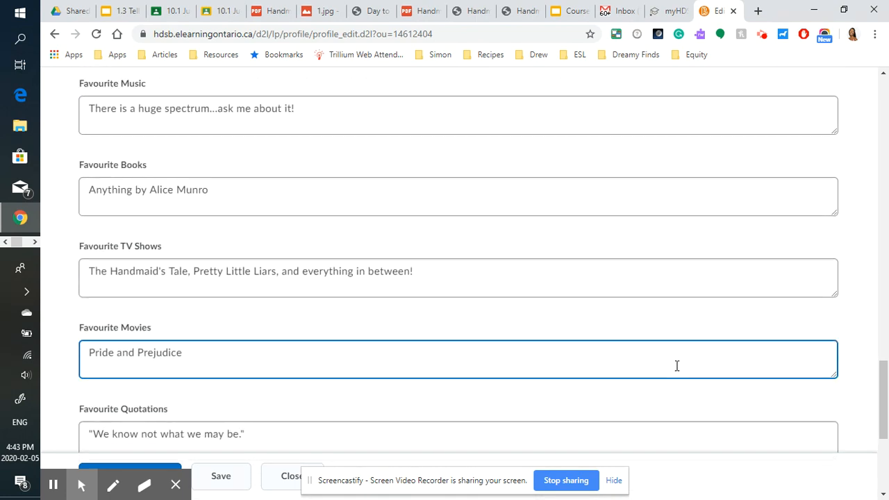
scroll("down", 3)
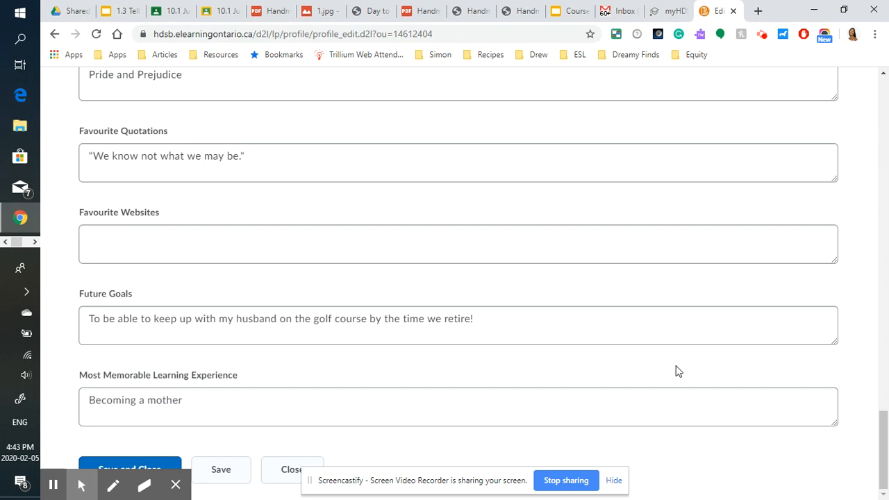
scroll("up", 3)
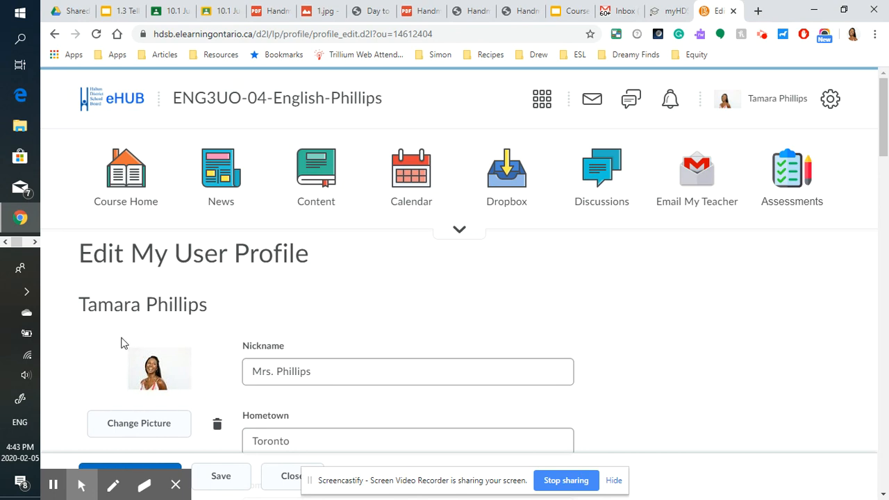
mouse_move(132, 341)
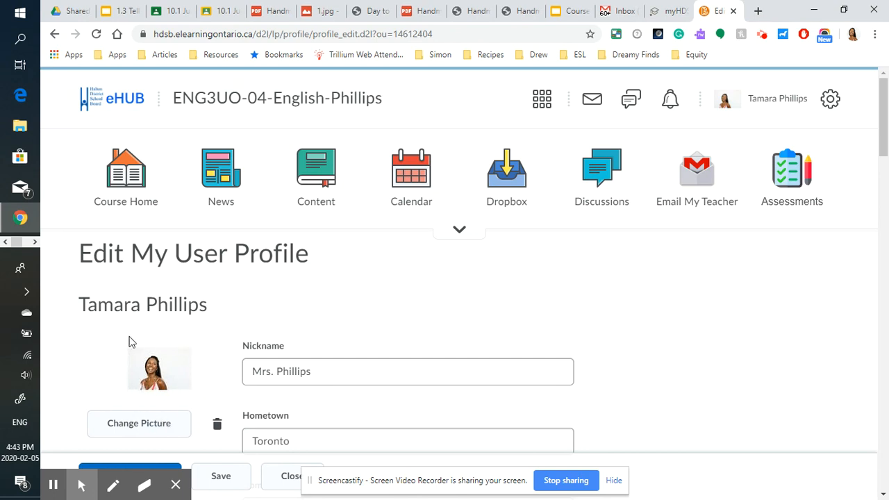
mouse_move(267, 309)
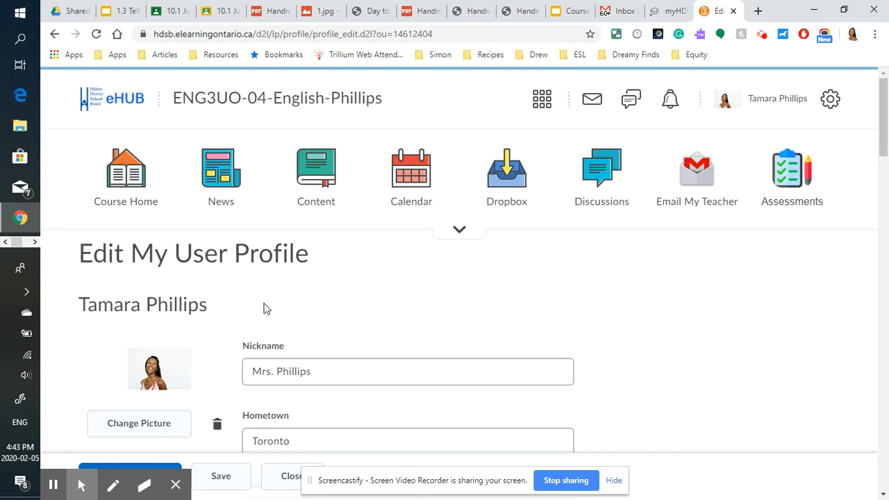
mouse_move(173, 382)
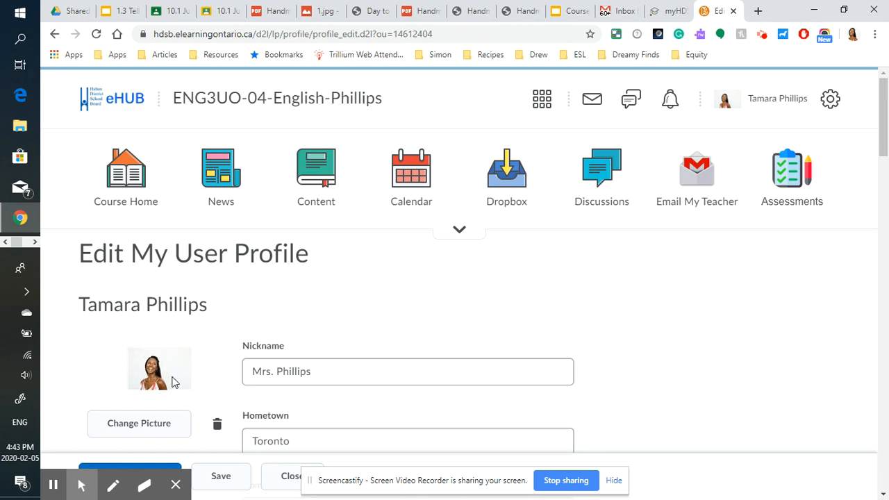
mouse_move(178, 386)
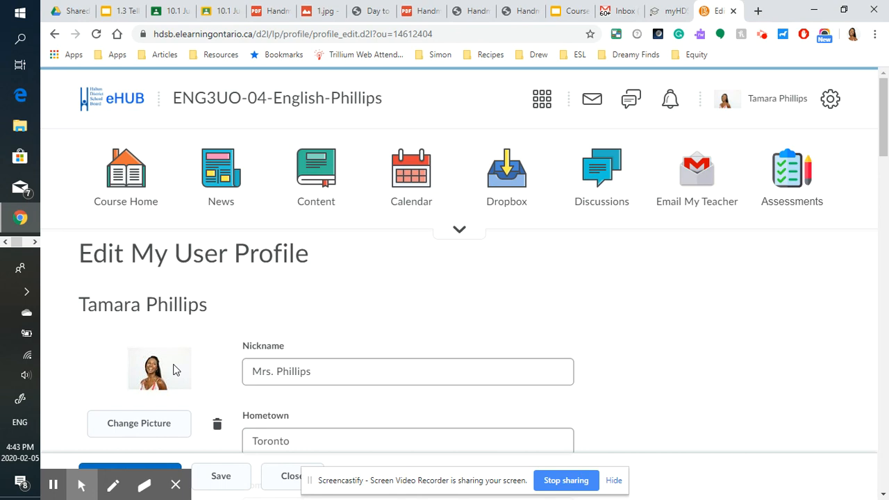
mouse_move(153, 360)
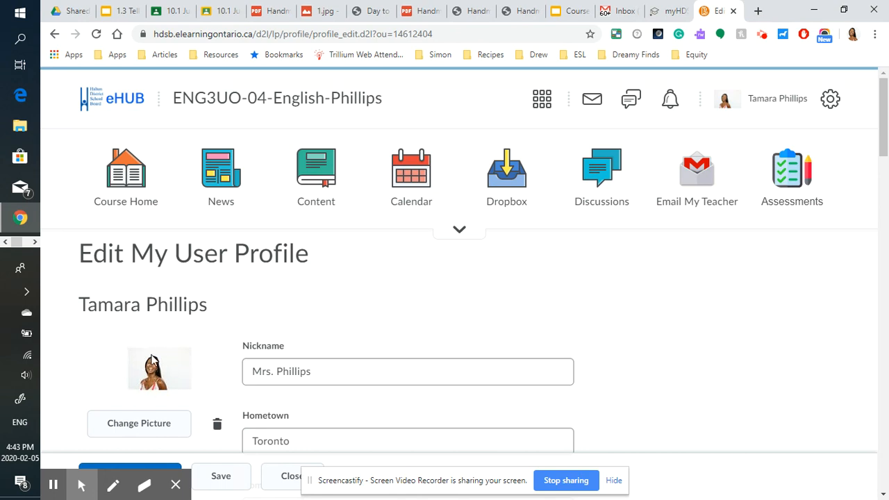
mouse_move(427, 325)
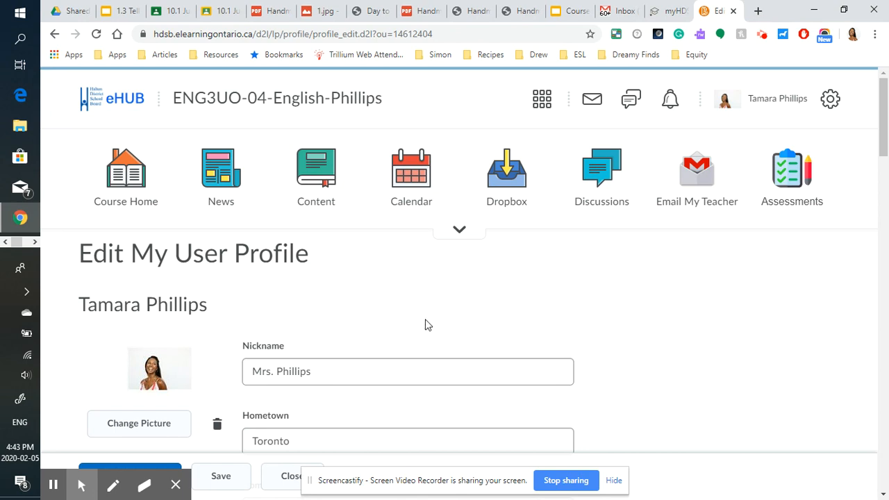
mouse_move(432, 325)
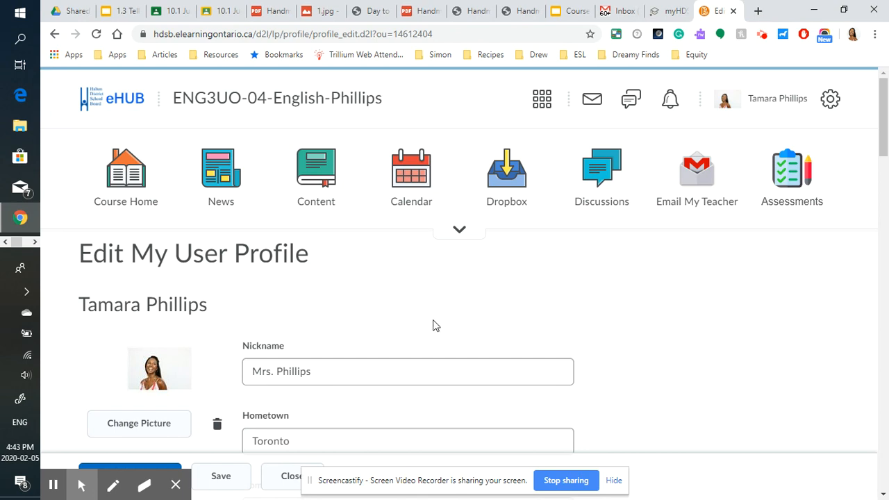
scroll("up", 3)
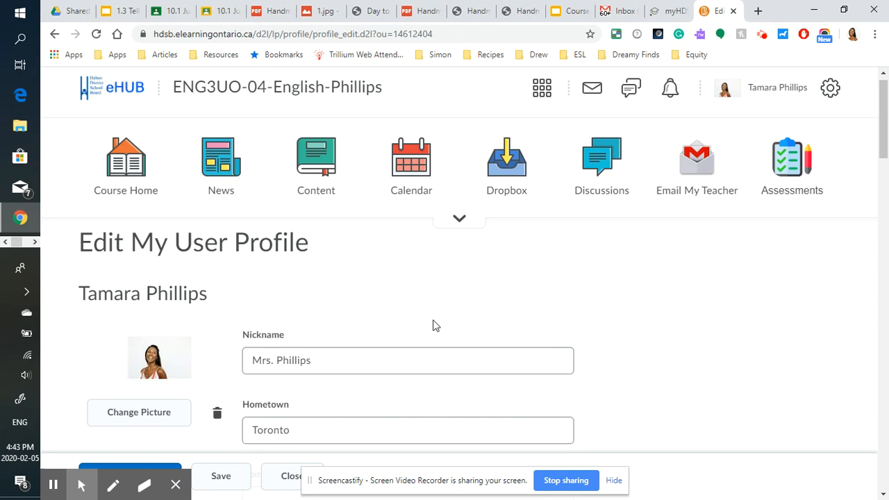
scroll("down", 3)
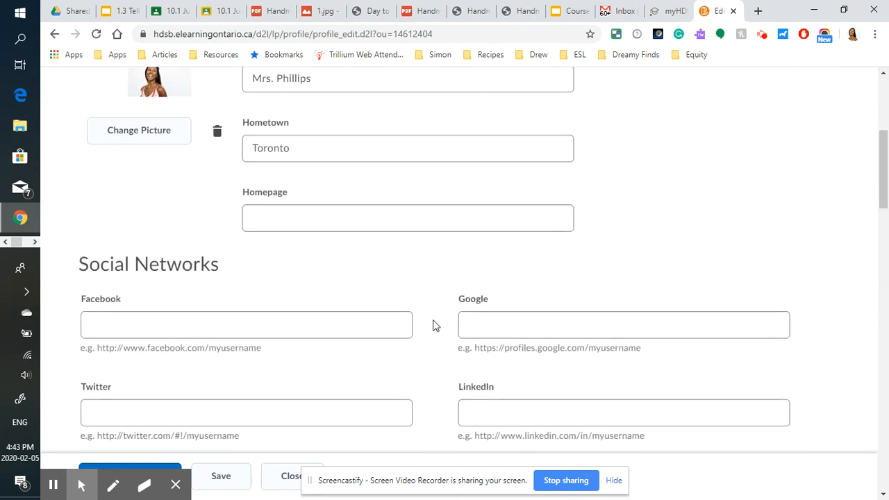
scroll("up", 3)
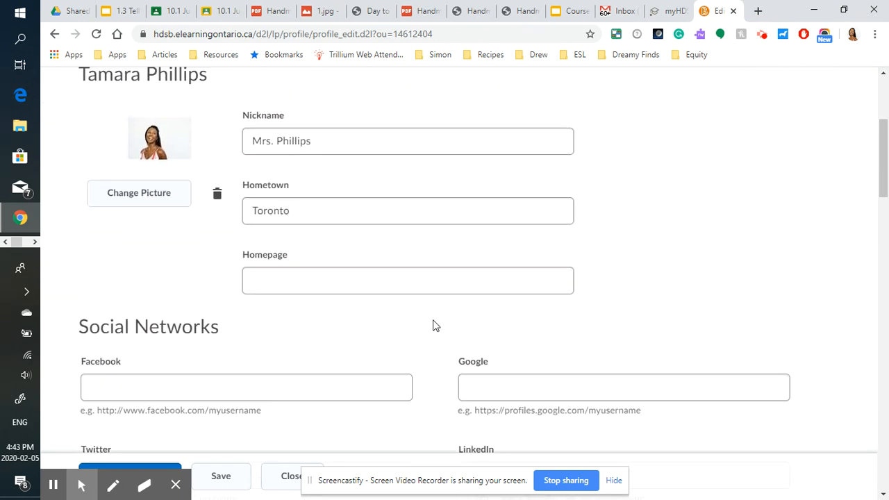
scroll("up", 3)
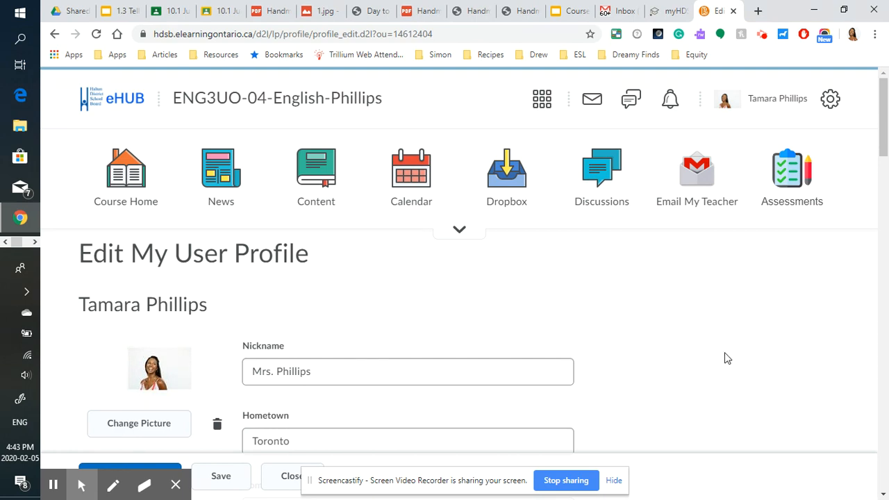
mouse_move(802, 123)
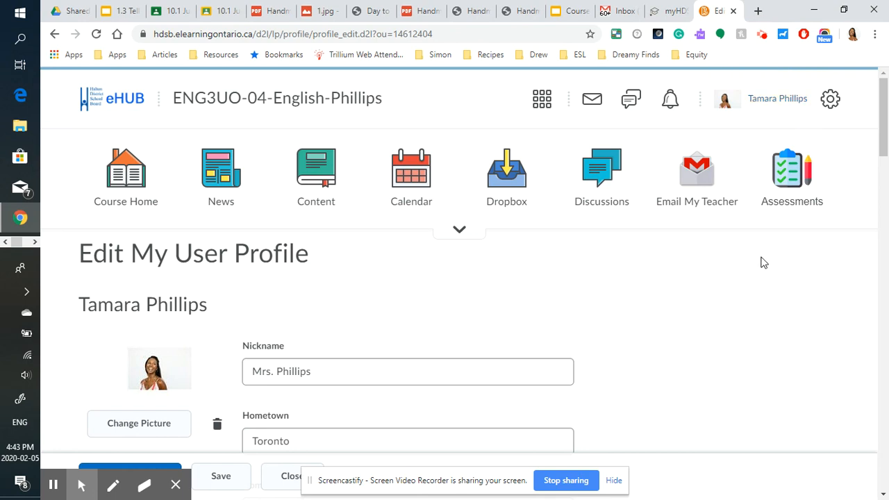
scroll("down", 3)
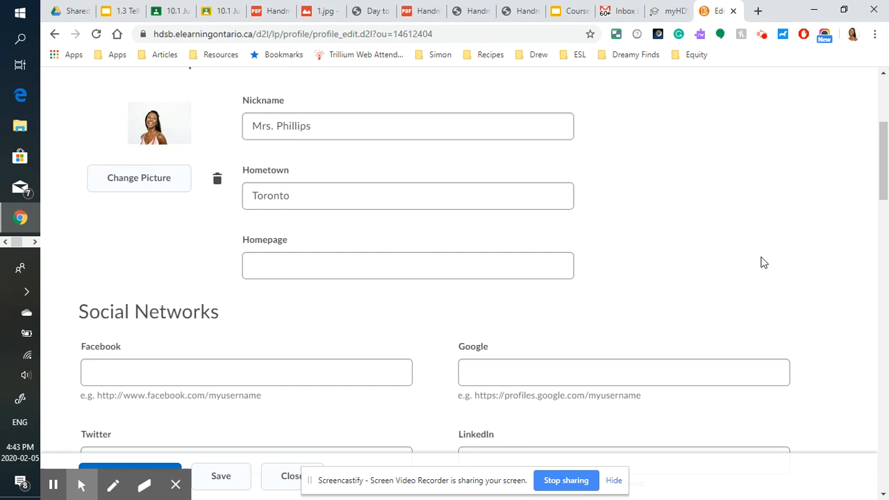
scroll("up", 3)
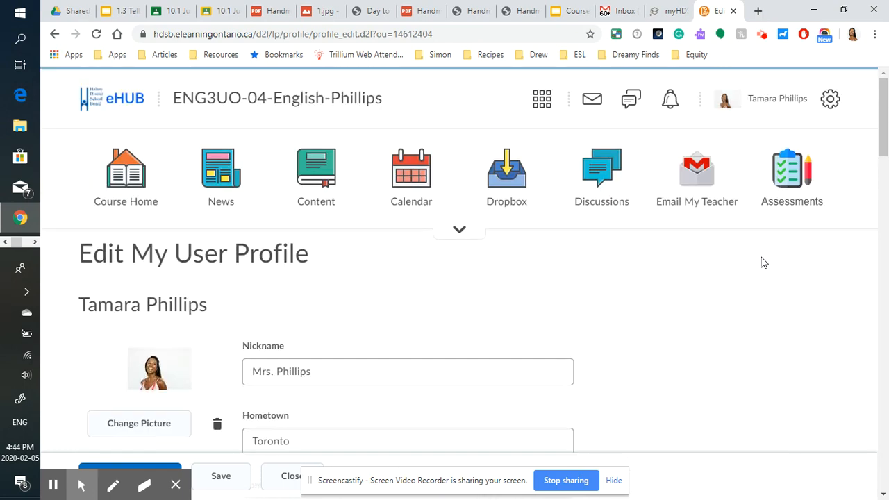
mouse_move(651, 283)
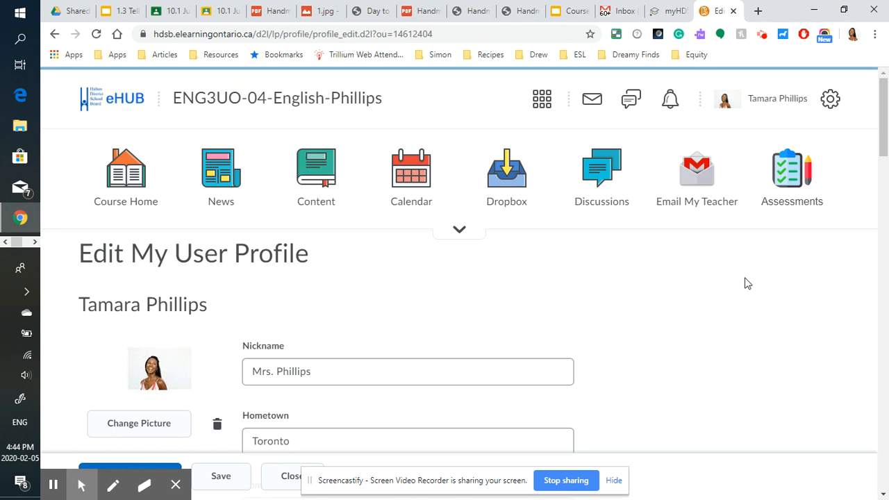
mouse_move(494, 292)
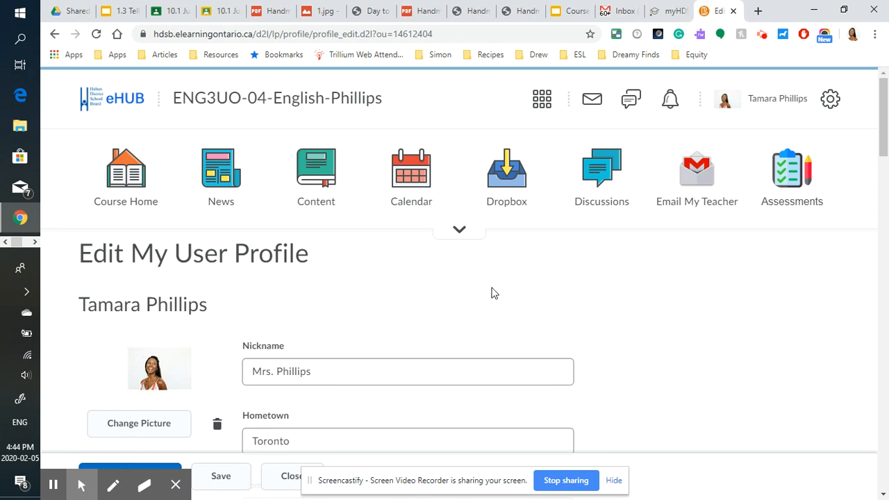
Show the course News page listing the published 1.1 Attendance Update item.
left_click(221, 177)
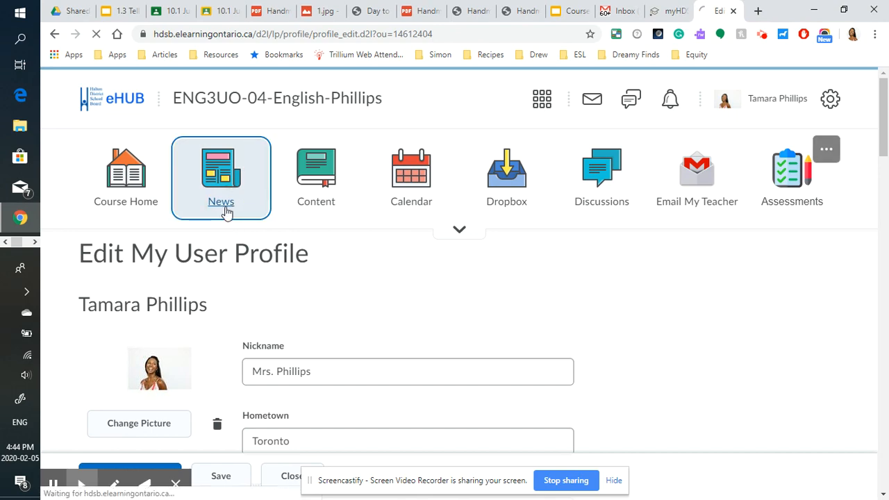
left_click(221, 177)
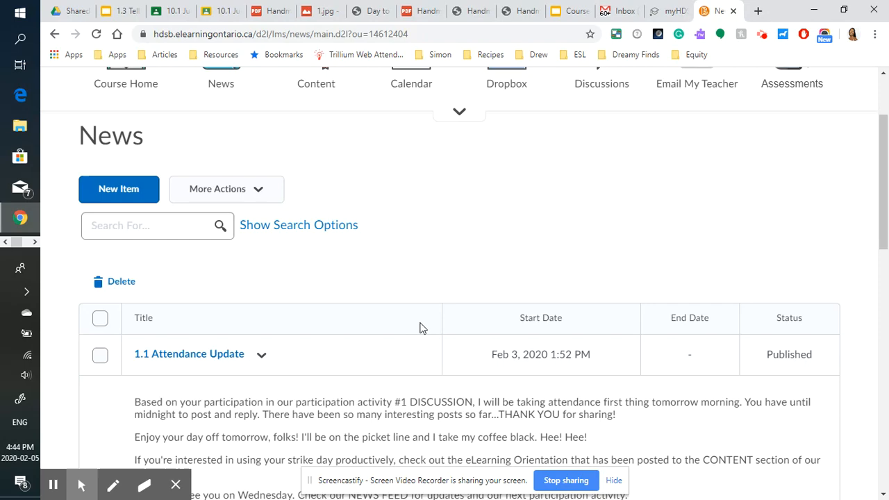
scroll("up", 3)
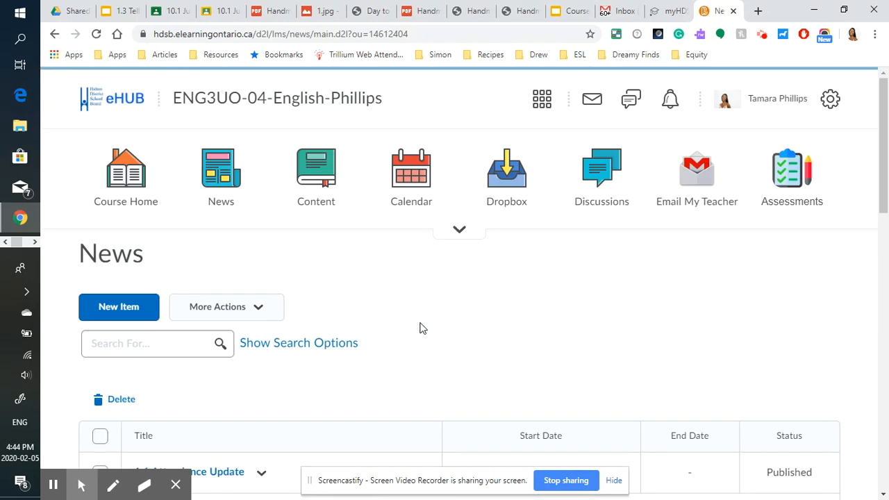
mouse_move(444, 347)
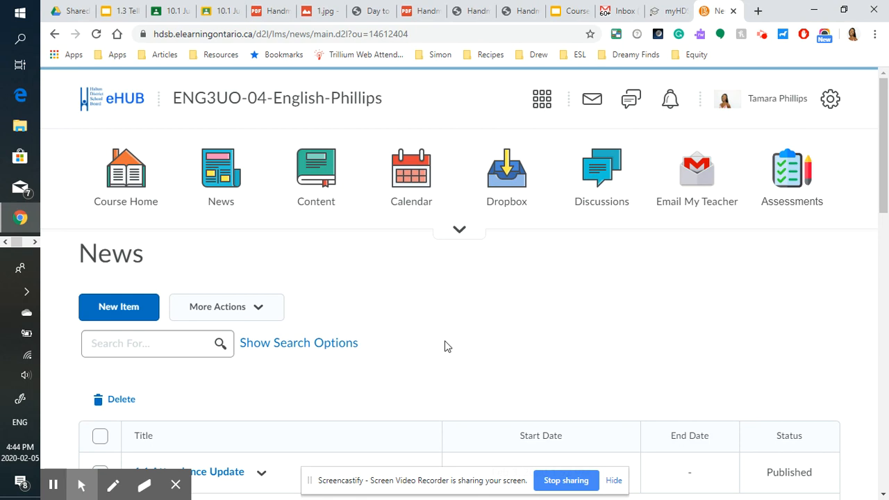
mouse_move(552, 368)
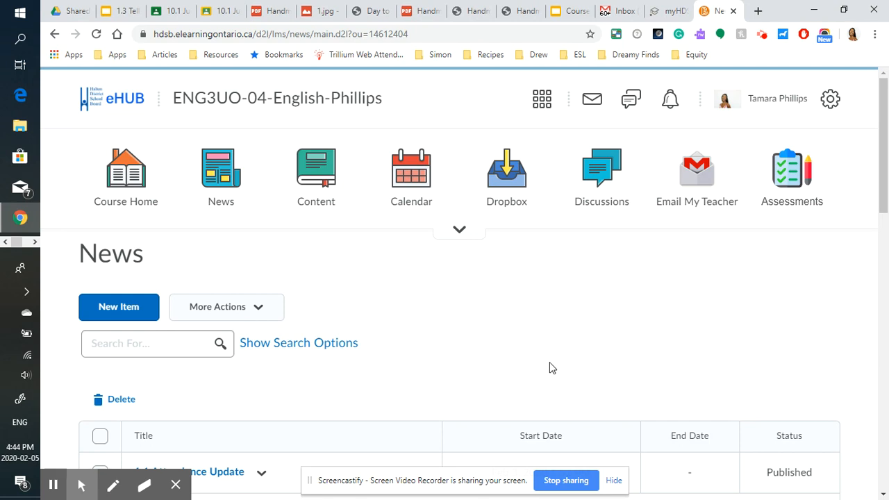
mouse_move(697, 181)
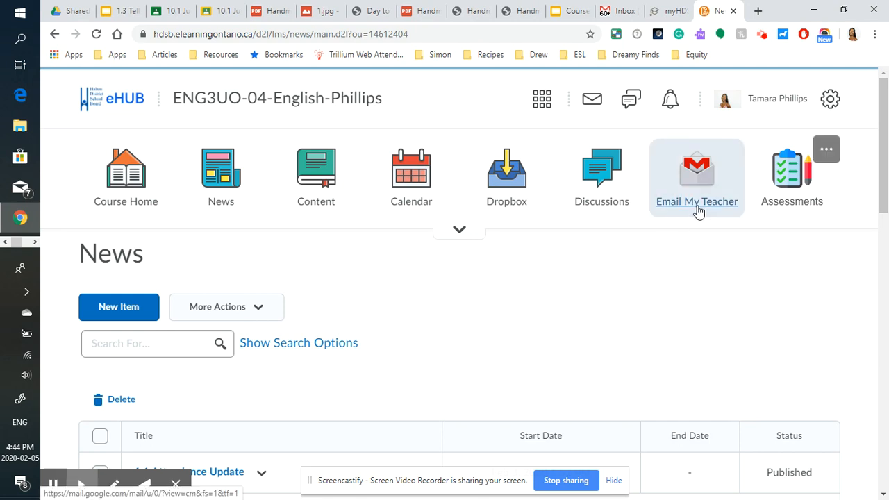
scroll("down", 3)
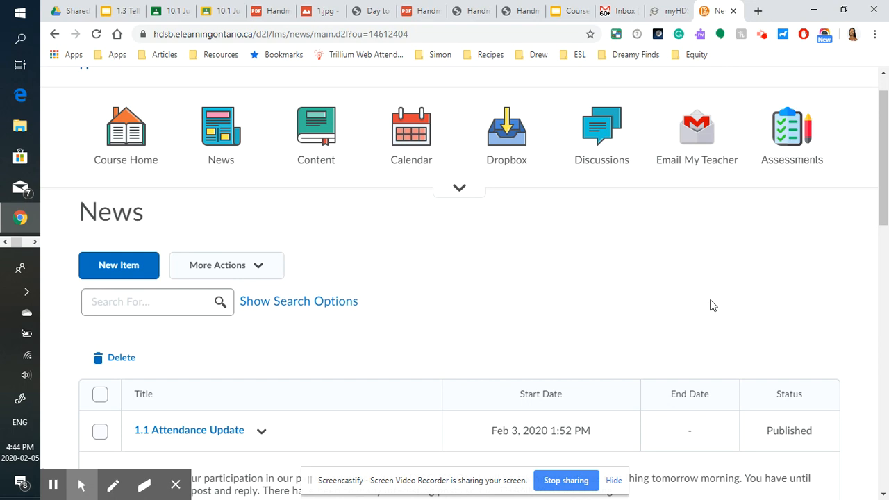